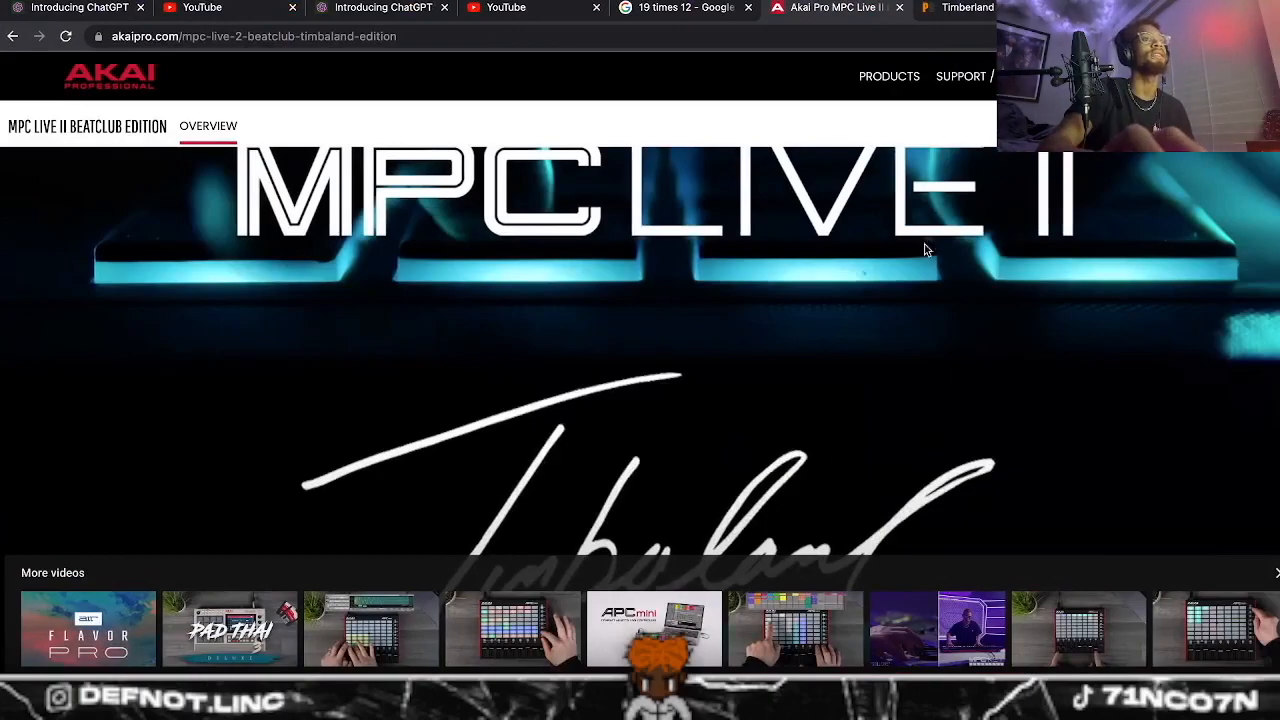
Step: Scroll through the Beatclub checkout to review the $19.99 monthly membership and recurring totals
{"action": "scroll", "scroll_direction": "down", "scroll_amount": 3}
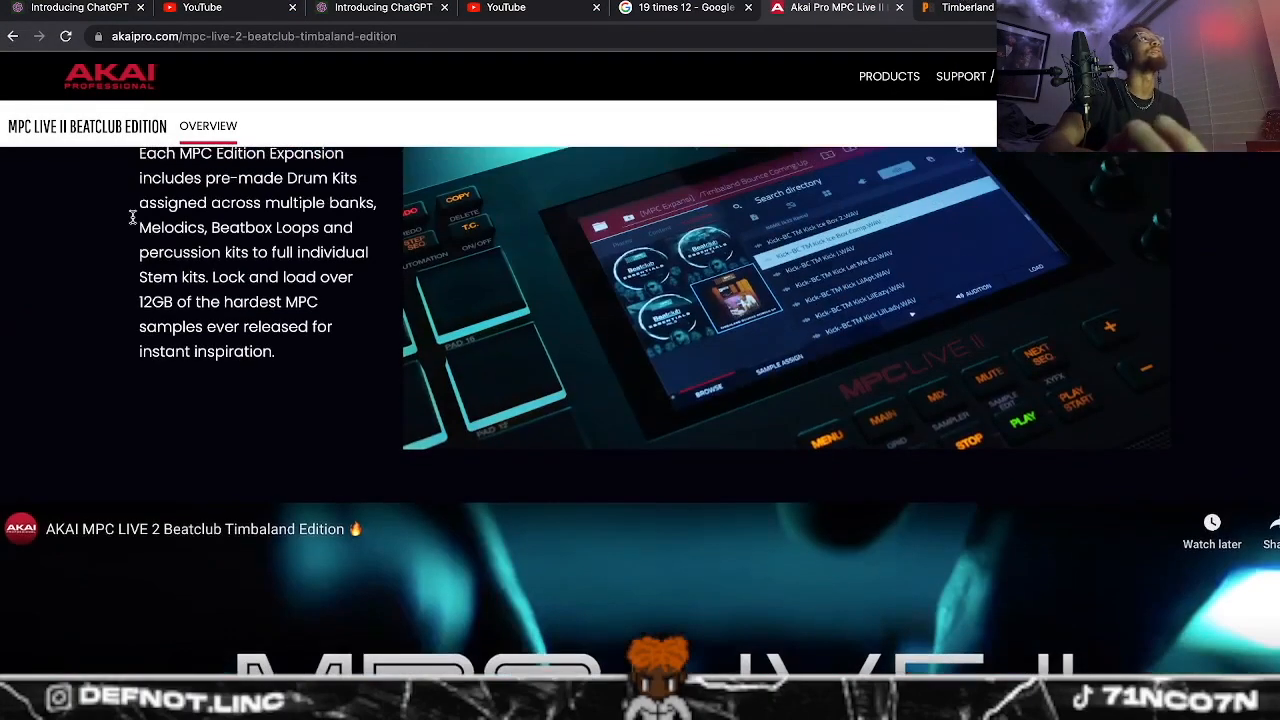
{"action": "scroll", "scroll_direction": "down", "scroll_amount": 3}
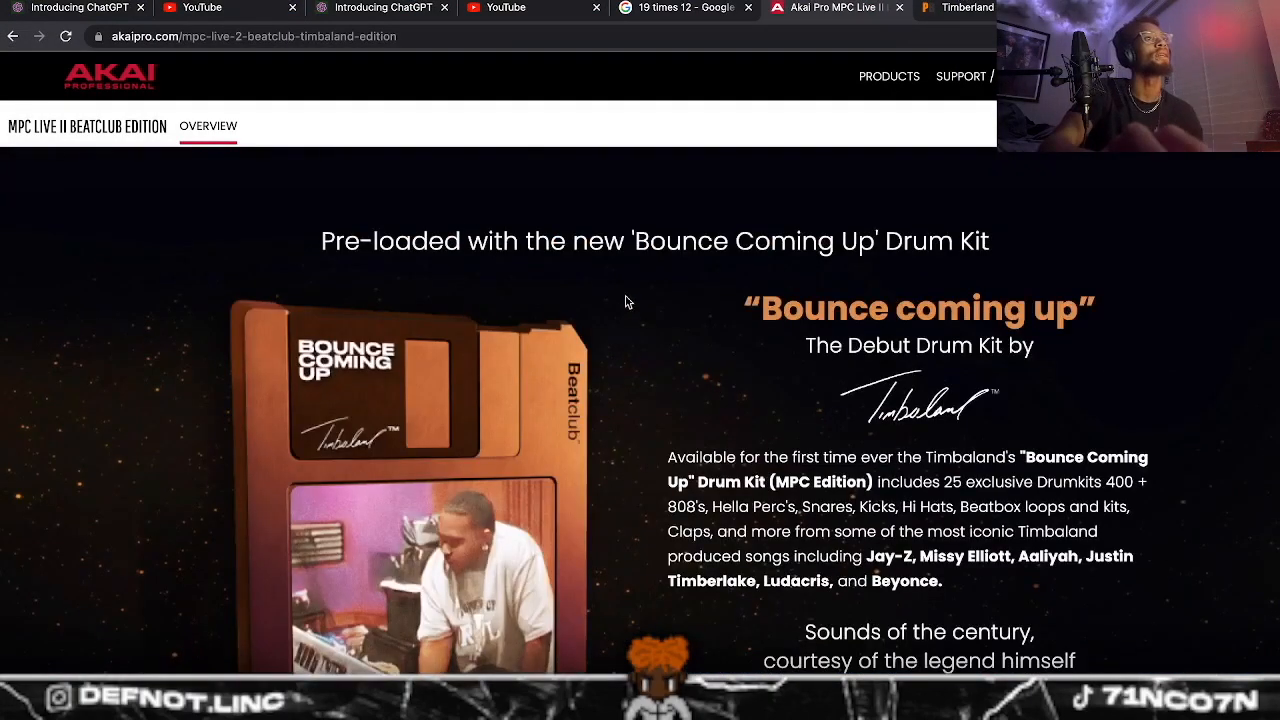
{"action": "scroll", "scroll_direction": "down", "scroll_amount": 3}
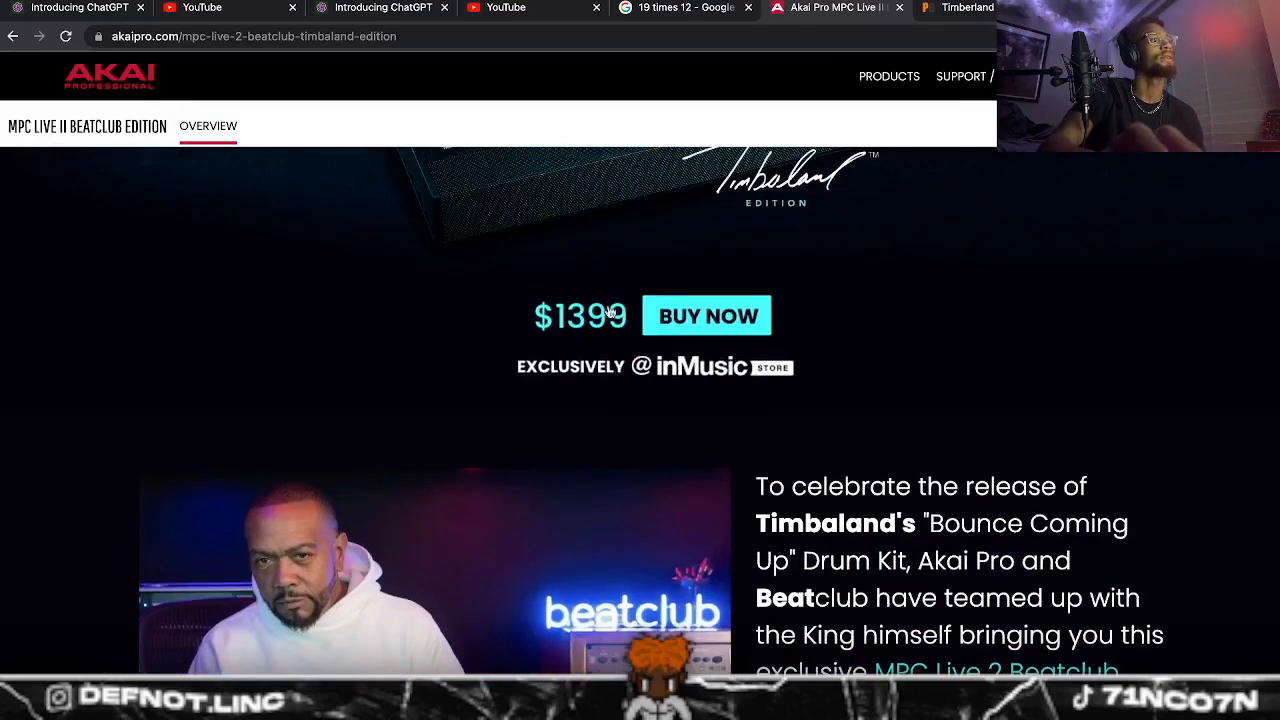
{"action": "mouse_move", "coordinate": [668, 510]}
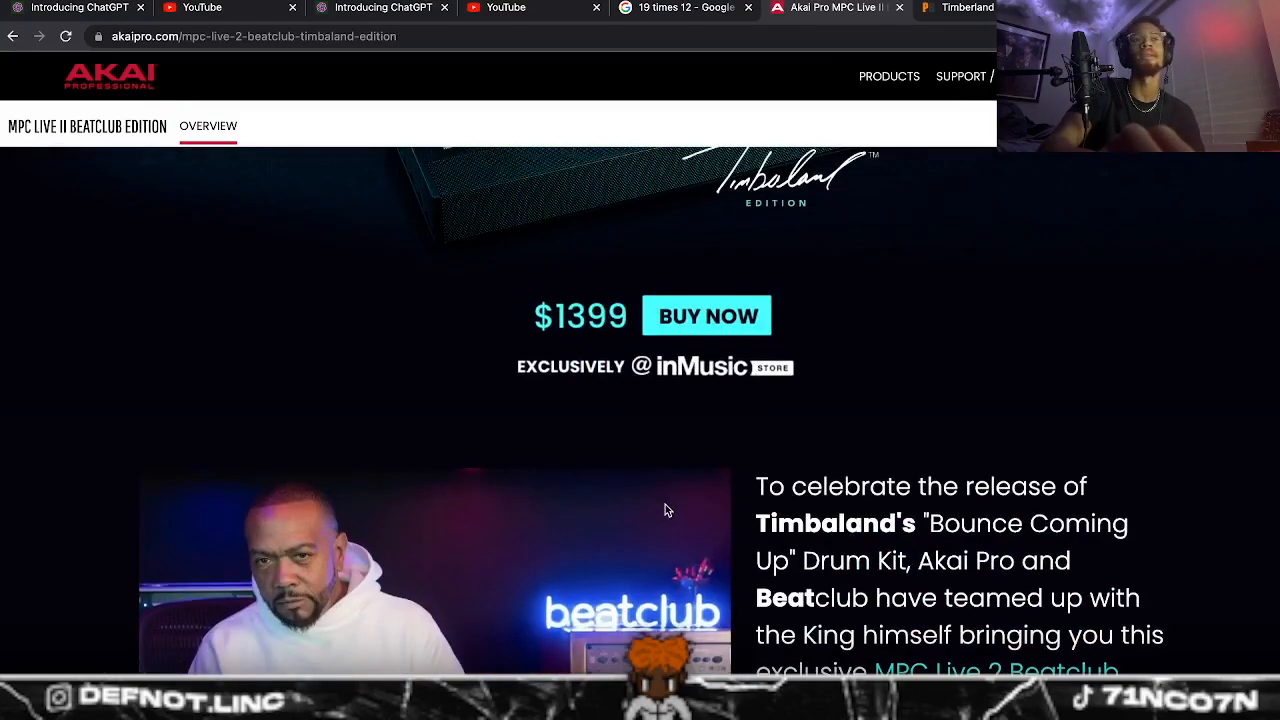
{"action": "scroll", "scroll_direction": "up", "scroll_amount": 3}
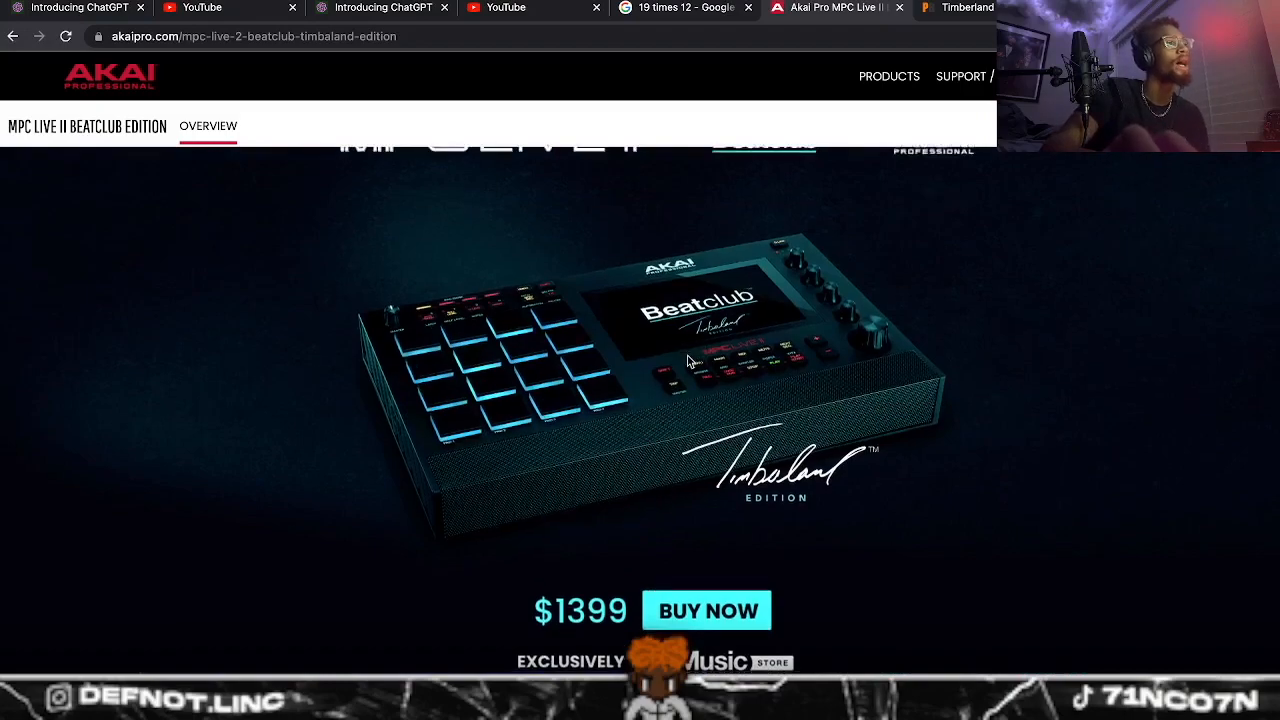
{"action": "scroll", "scroll_direction": "down", "scroll_amount": 3}
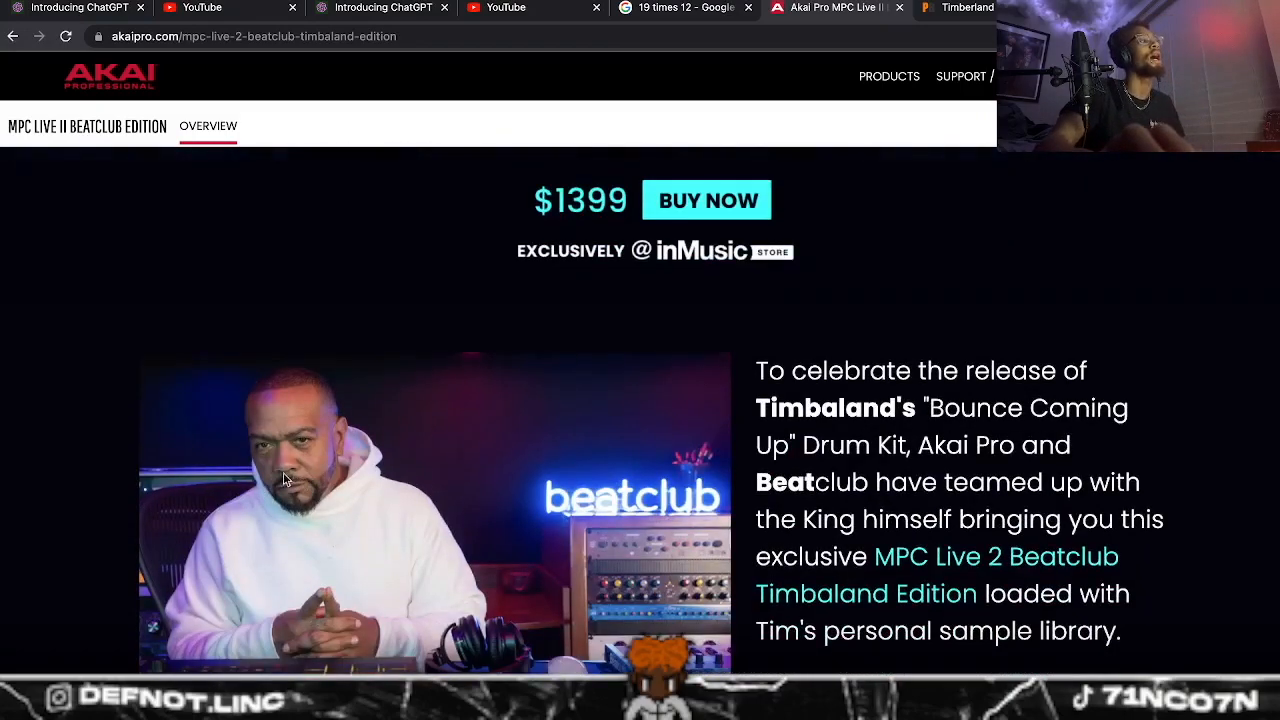
{"action": "mouse_move", "coordinate": [250, 525]}
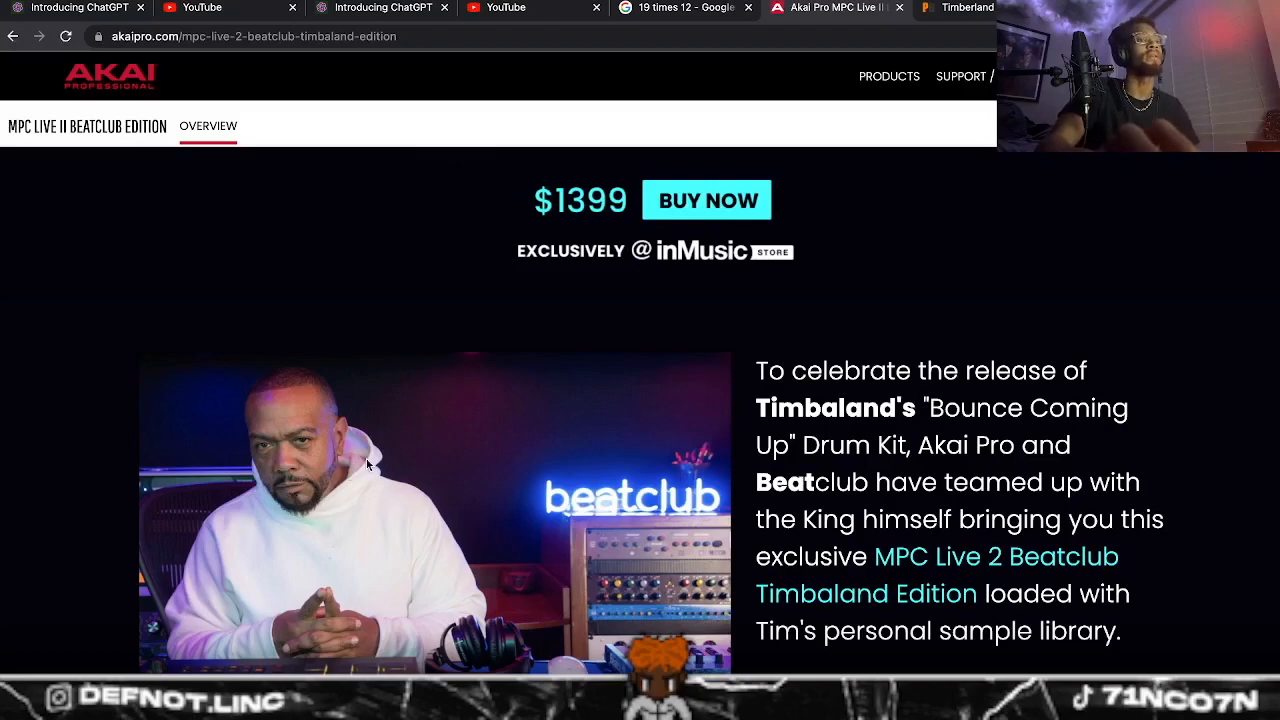
{"action": "scroll", "scroll_direction": "down", "scroll_amount": 3}
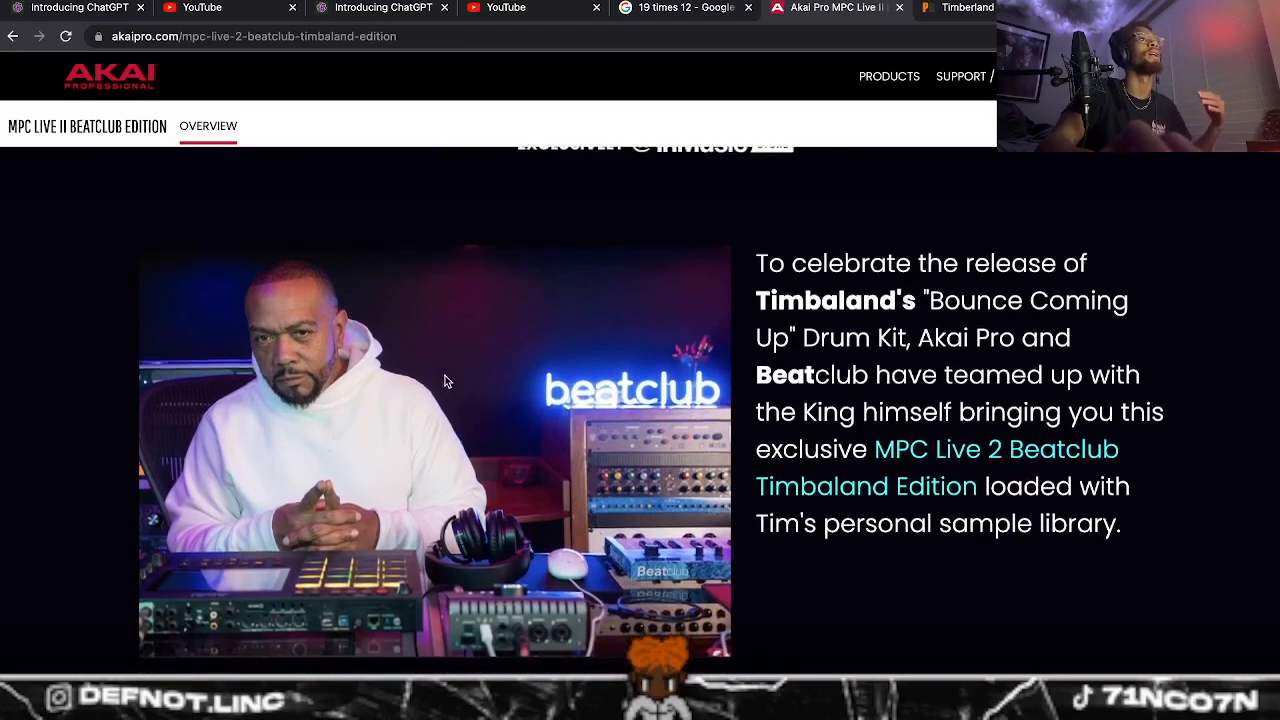
{"action": "scroll", "scroll_direction": "up", "scroll_amount": 3}
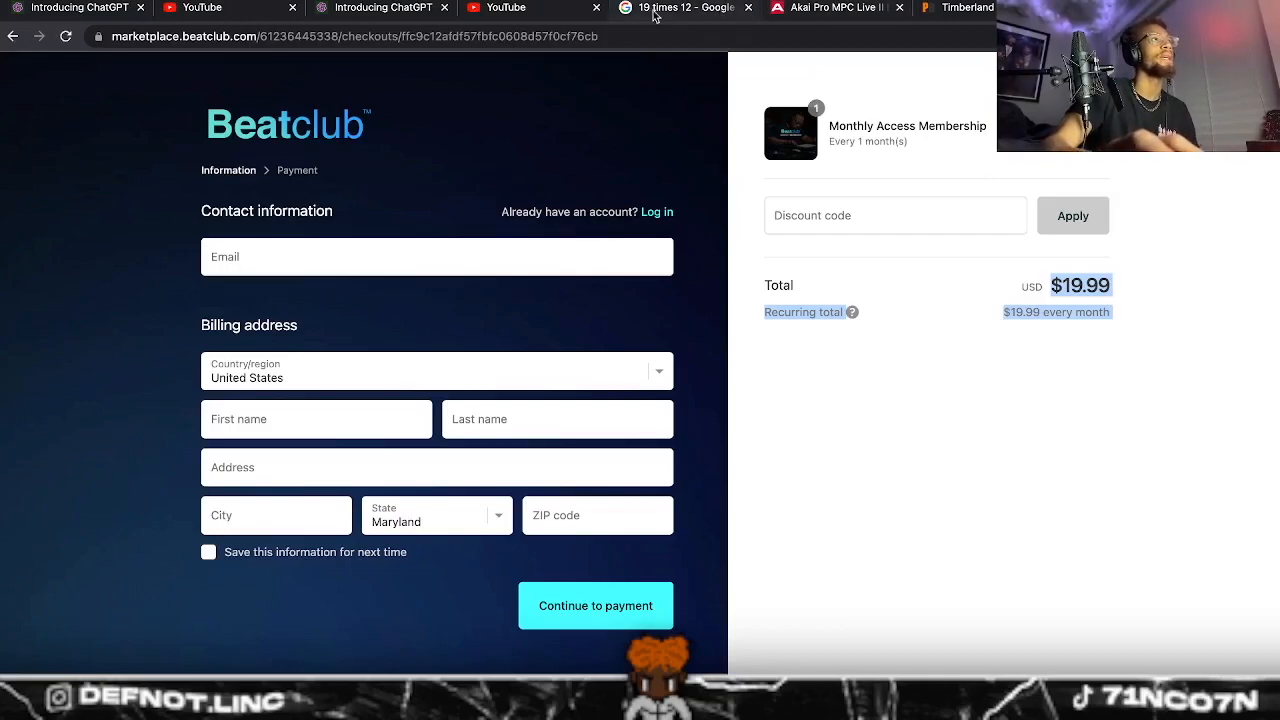
Step: View the 19 times 12 = 228 calculator result, then return to the MPC Live II page
{"action": "left_click", "coordinate": [685, 8]}
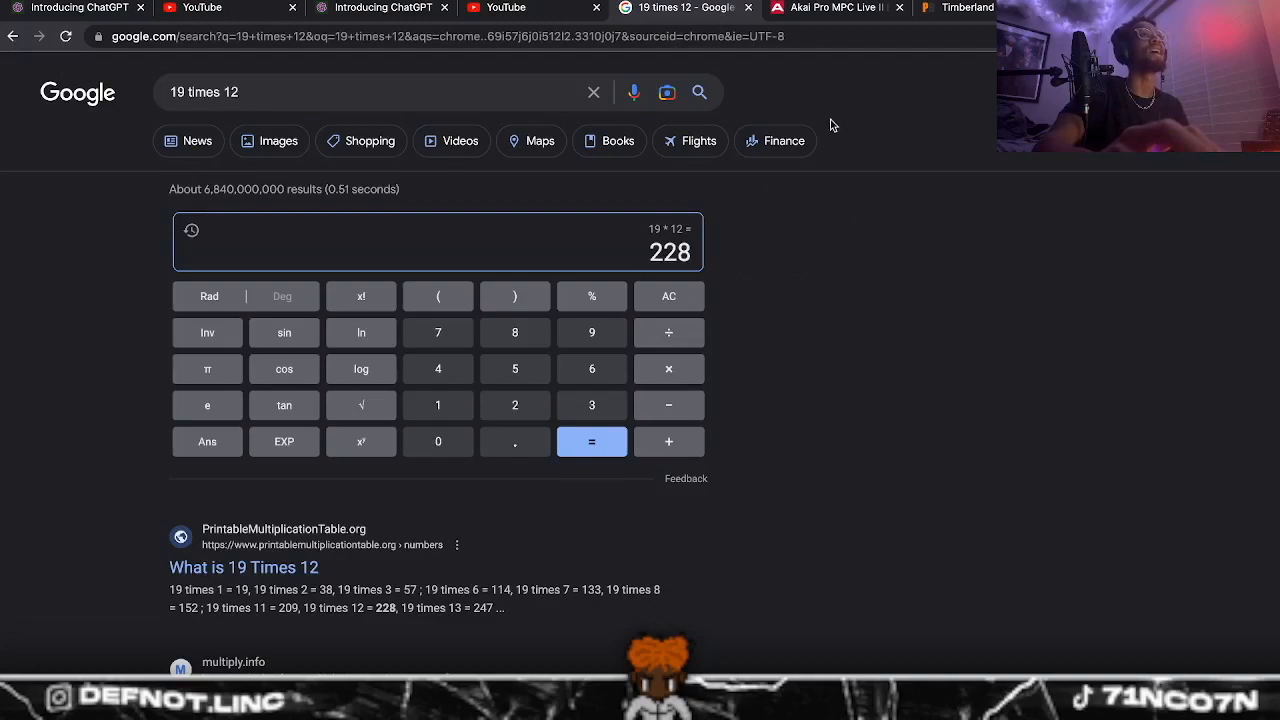
{"action": "left_click", "coordinate": [963, 8]}
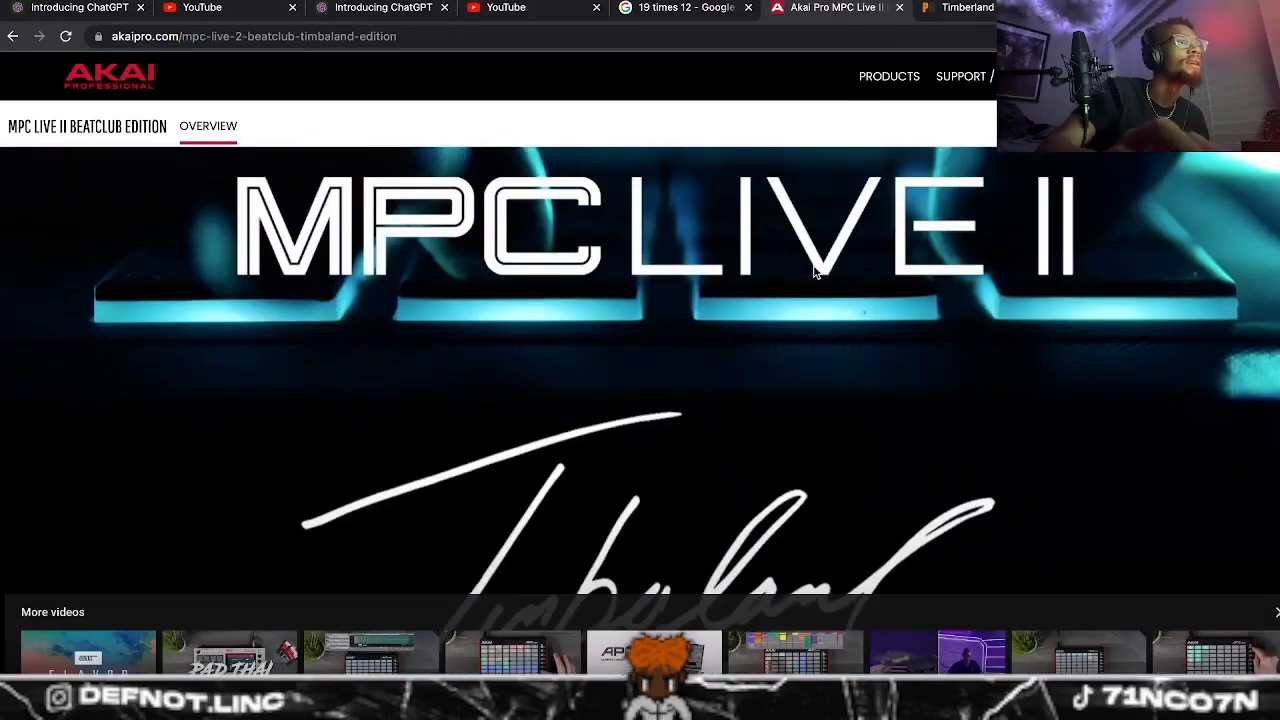
Step: Scroll the MPC Live II page past the $1399 Buy Now section and drum kit description
{"action": "scroll", "scroll_direction": "down", "scroll_amount": 3}
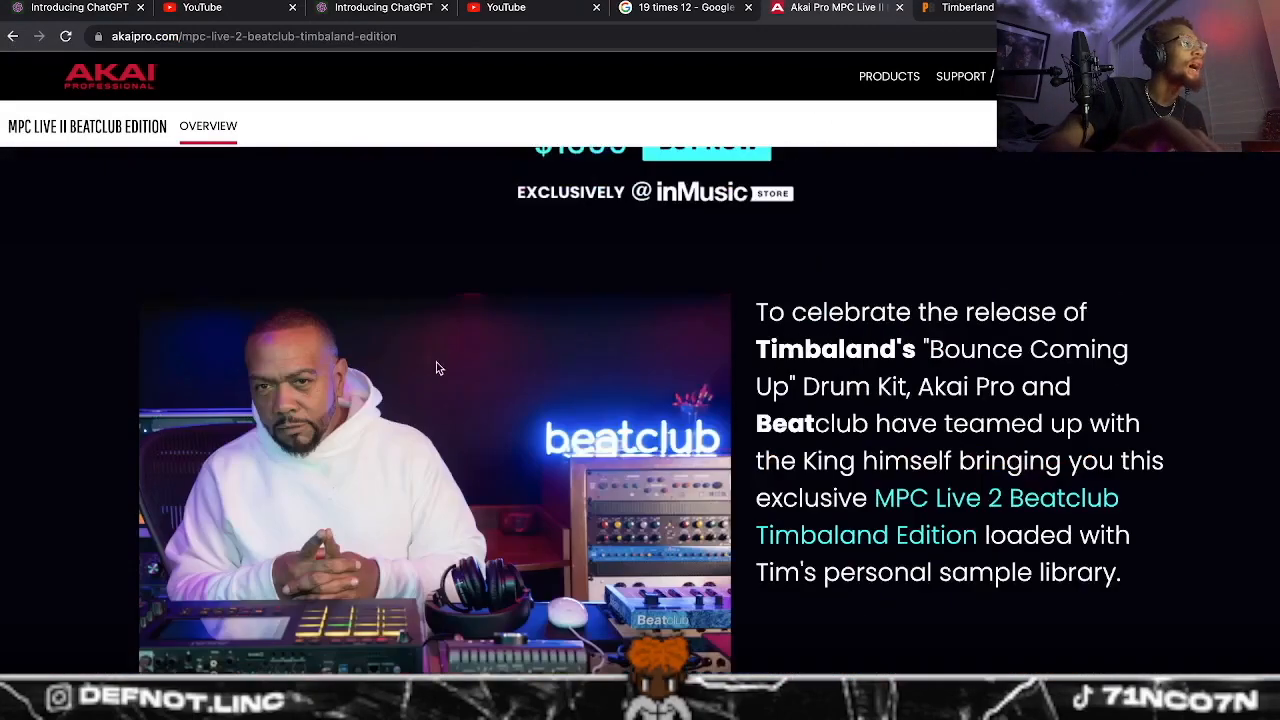
{"action": "mouse_move", "coordinate": [220, 400]}
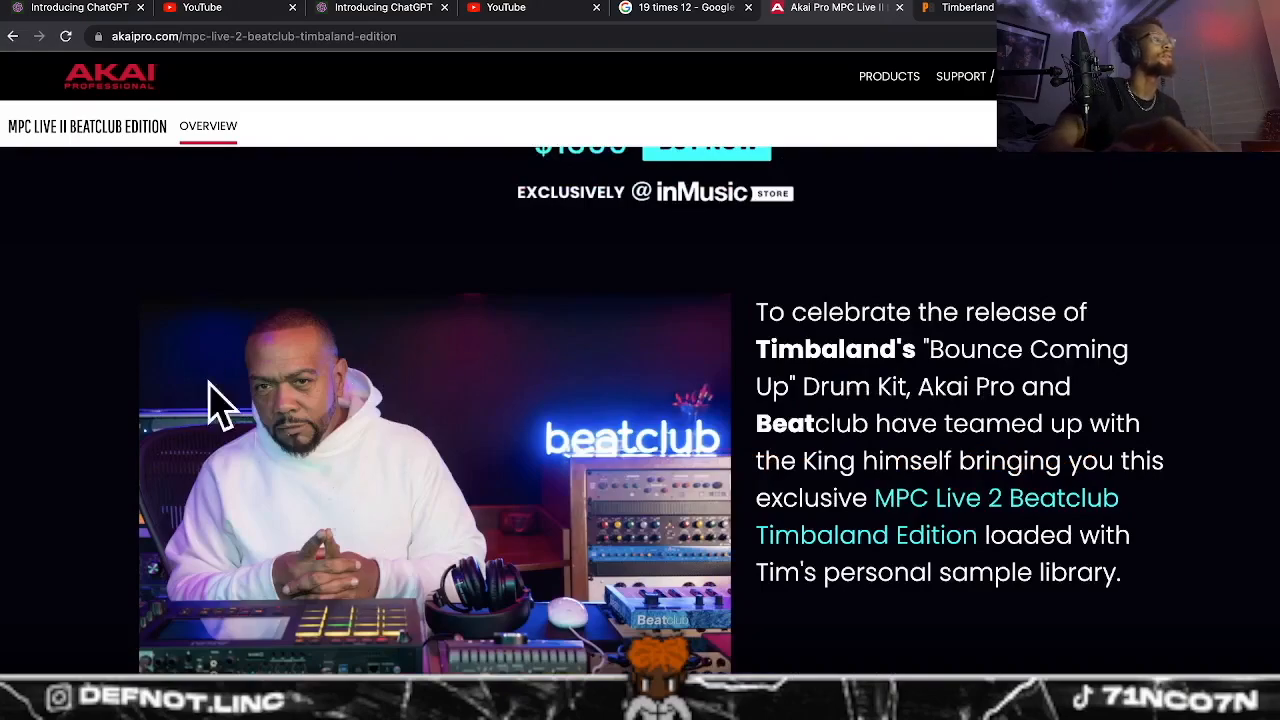
{"action": "scroll", "scroll_direction": "up", "scroll_amount": 3}
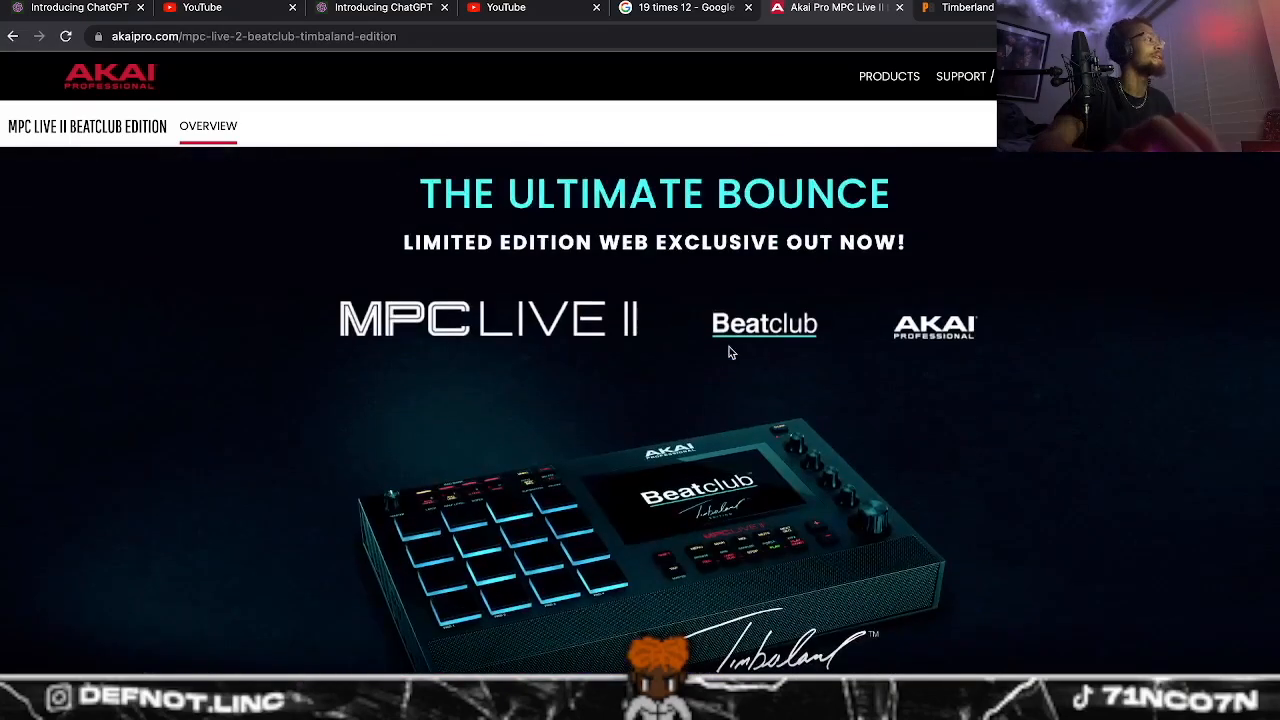
{"action": "scroll", "scroll_direction": "down", "scroll_amount": 3}
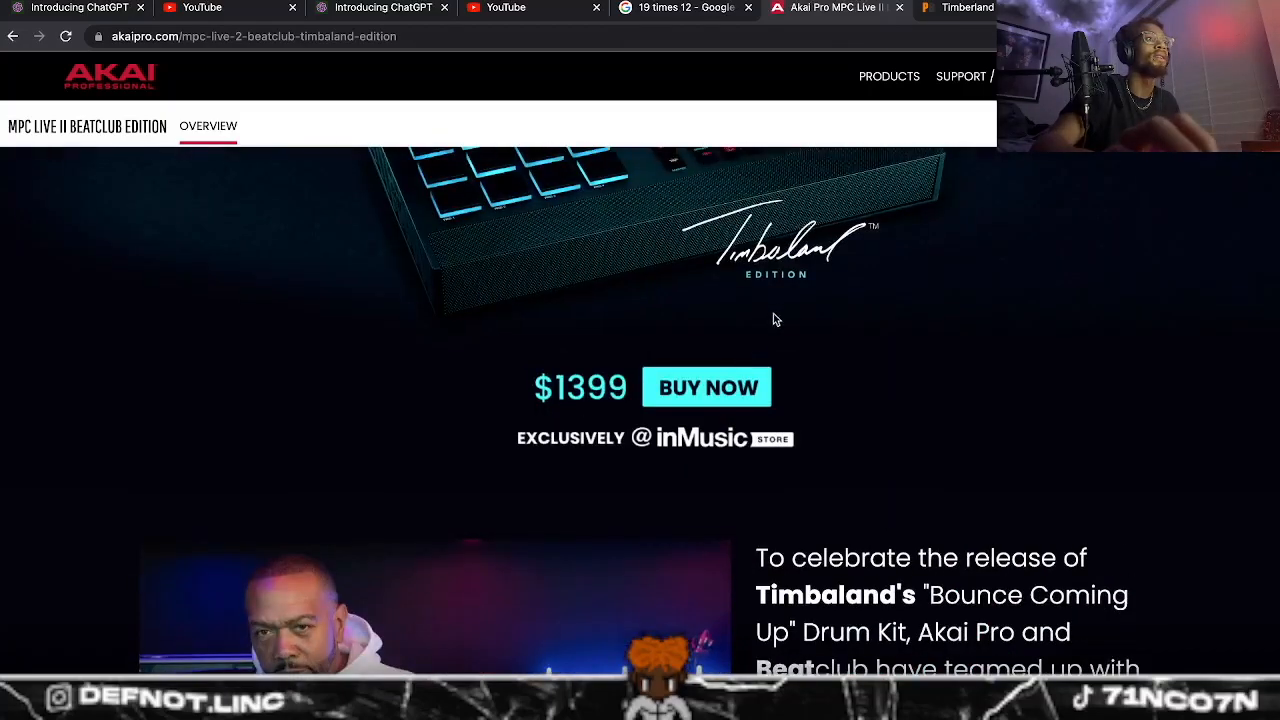
{"action": "scroll", "scroll_direction": "down", "scroll_amount": 3}
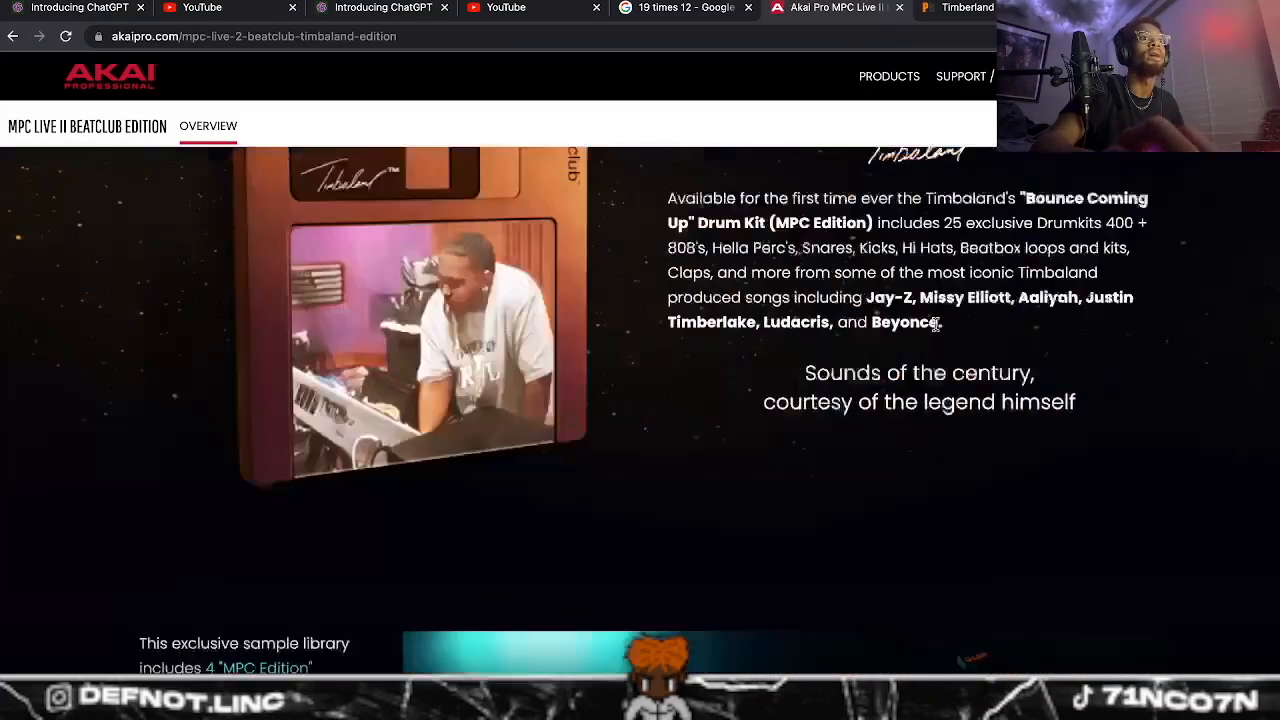
{"action": "scroll", "scroll_direction": "down", "scroll_amount": 3}
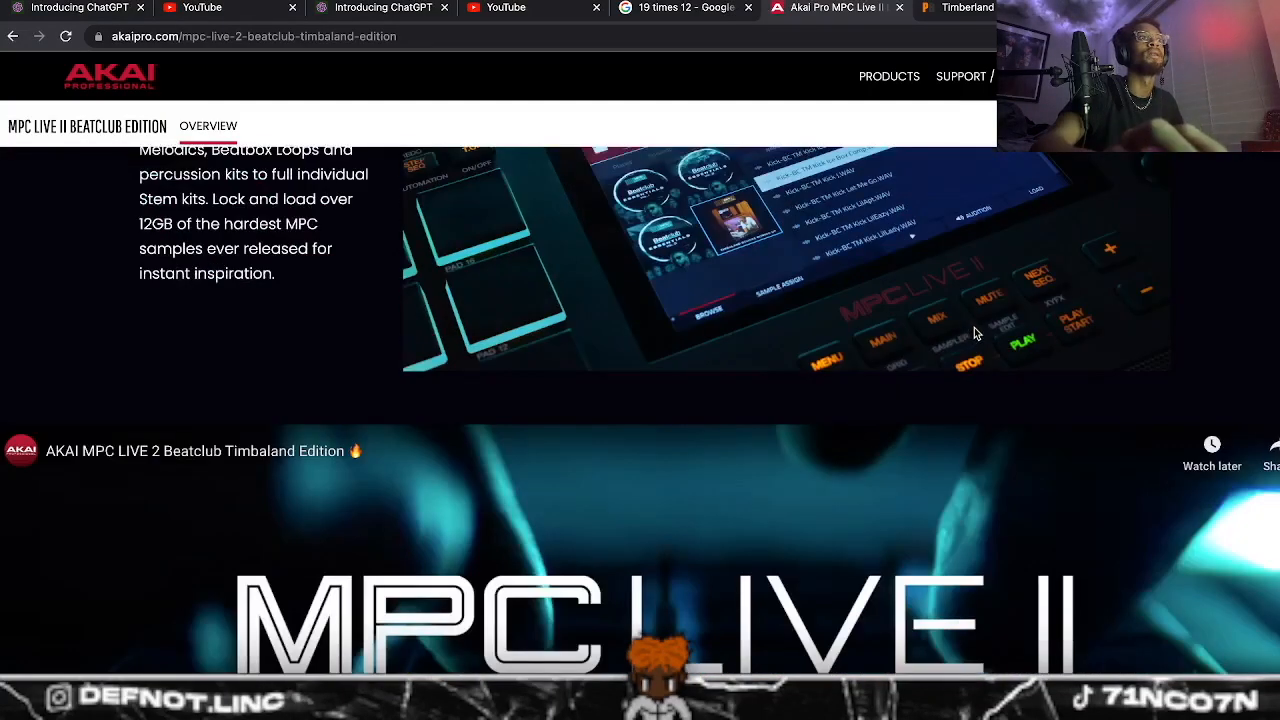
{"action": "scroll", "scroll_direction": "down", "scroll_amount": 3}
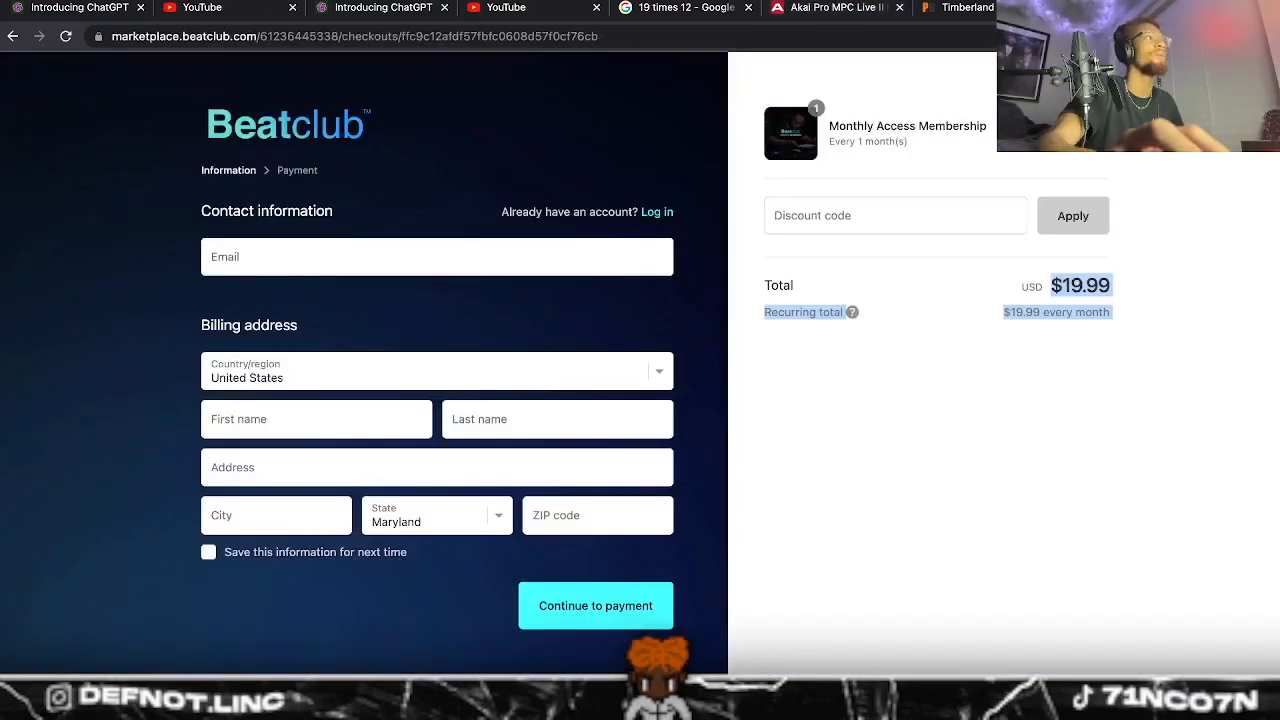
{"action": "mouse_move", "coordinate": [1018, 351]}
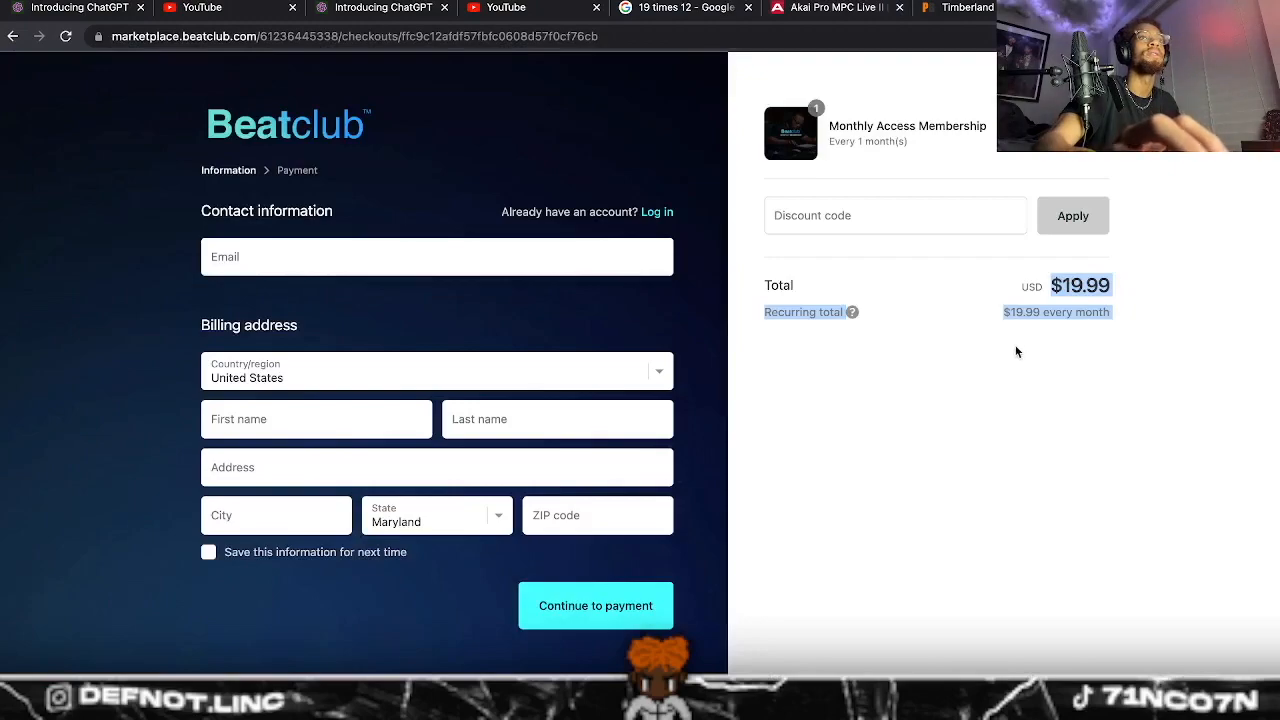
{"action": "mouse_move", "coordinate": [1022, 401]}
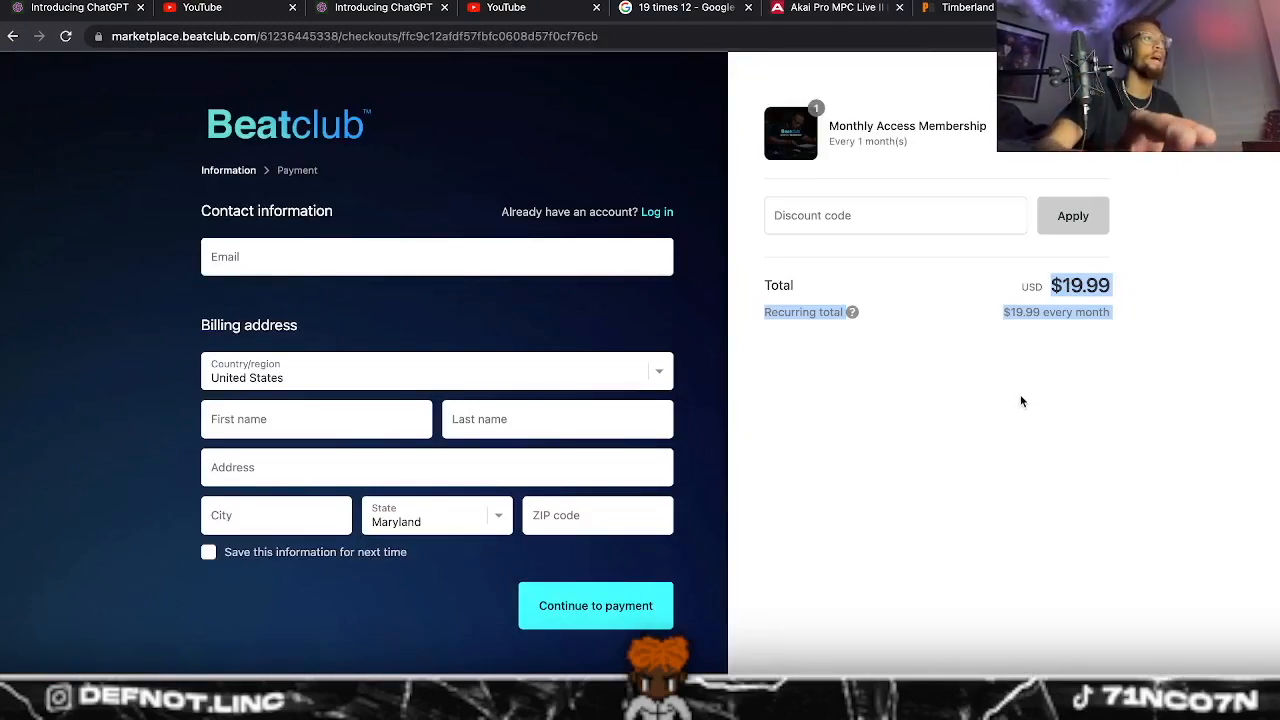
Step: Revisit the 19 × 12 = 228 calculator result, then bring up the Timberland Drum Kit page
{"action": "left_click", "coordinate": [682, 8]}
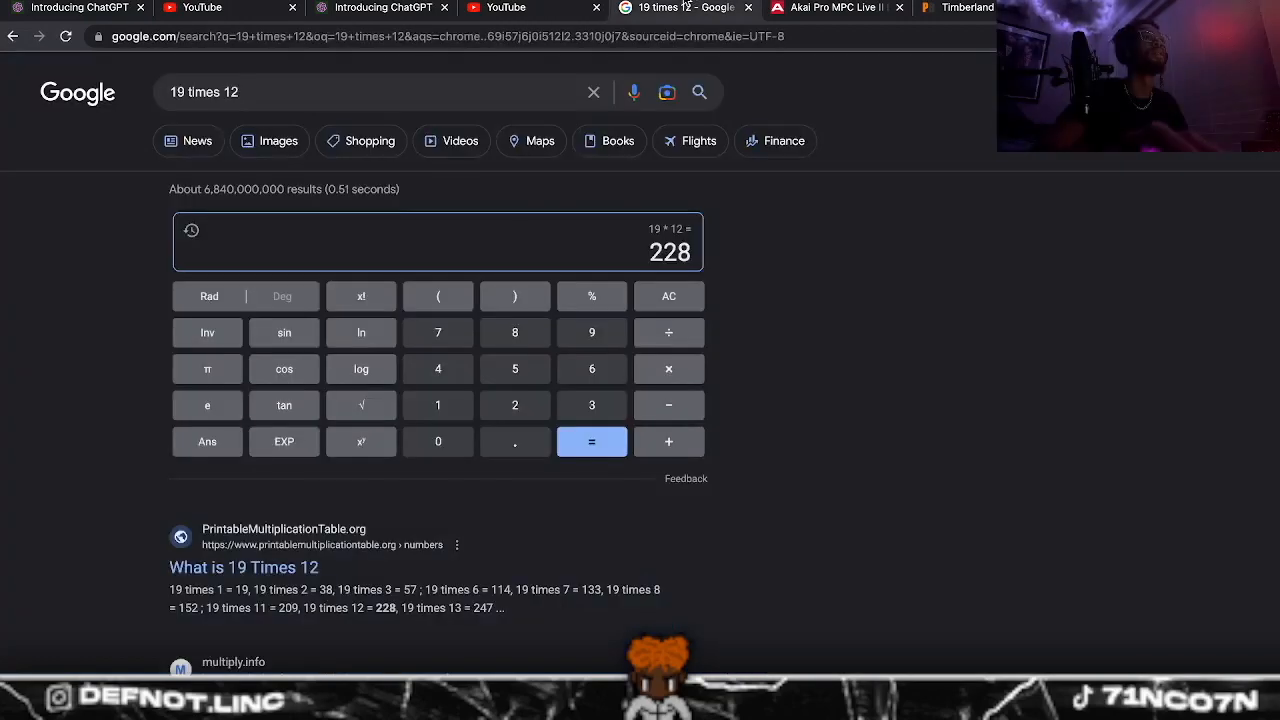
{"action": "left_click", "coordinate": [835, 8]}
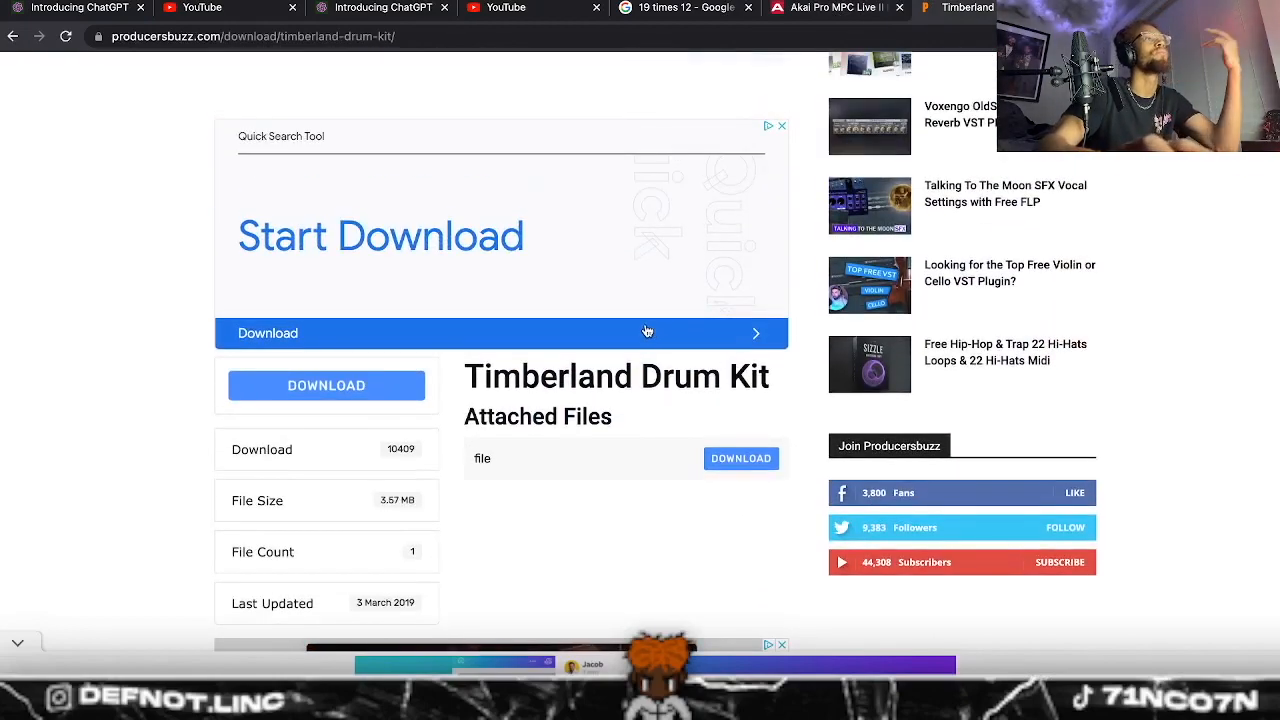
Step: Browse the free Timberland Drum Kit download page, then return to the MPC Live II page
{"action": "scroll", "scroll_direction": "up", "scroll_amount": 3}
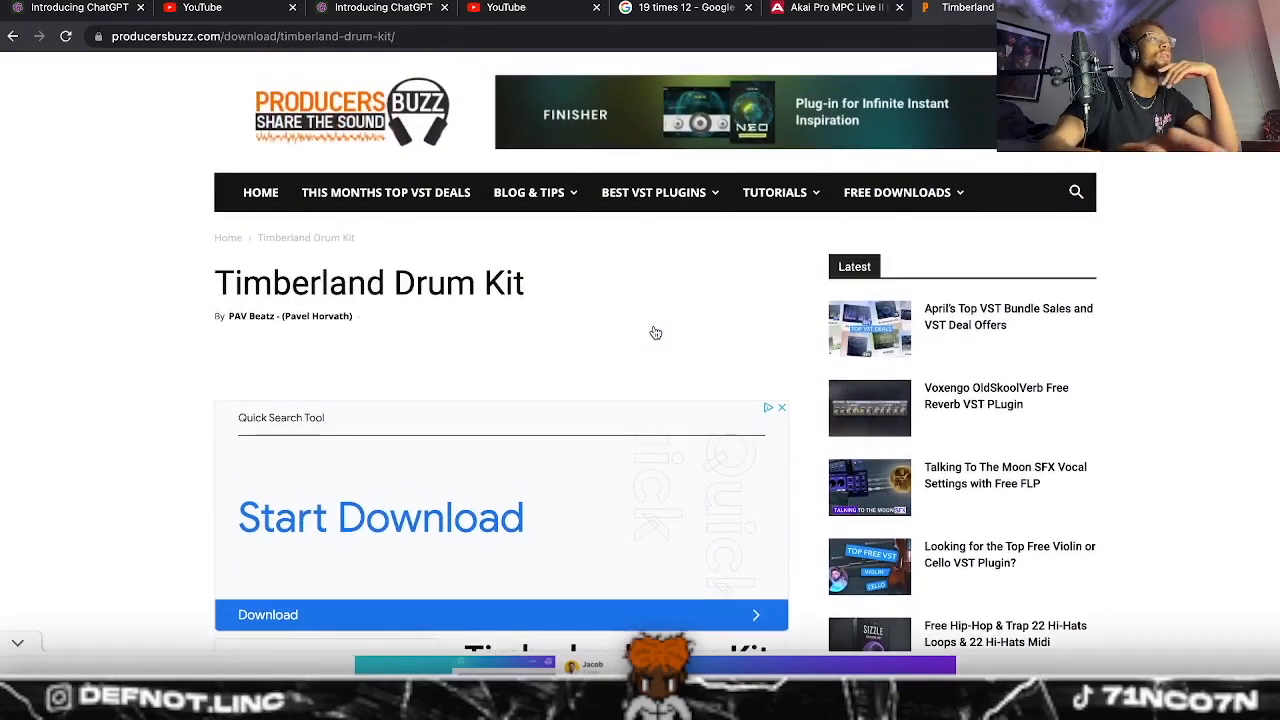
{"action": "scroll", "scroll_direction": "down", "scroll_amount": 3}
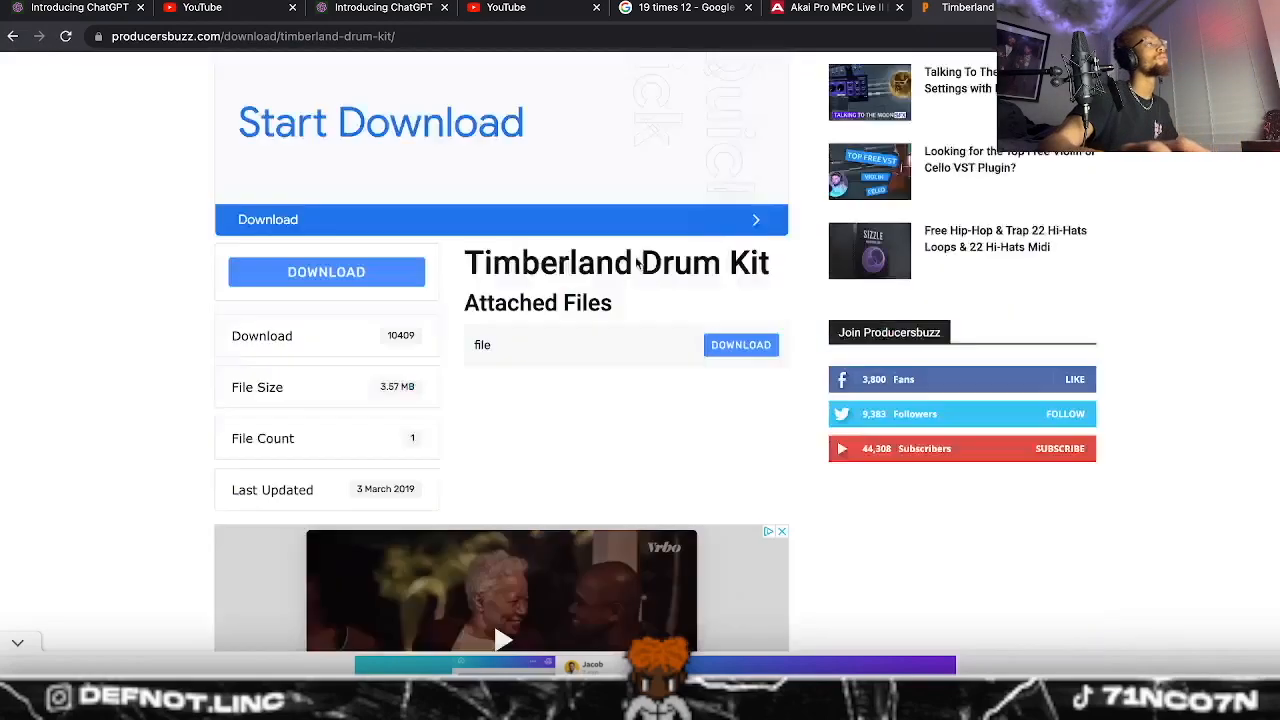
{"action": "scroll", "scroll_direction": "down", "scroll_amount": 3}
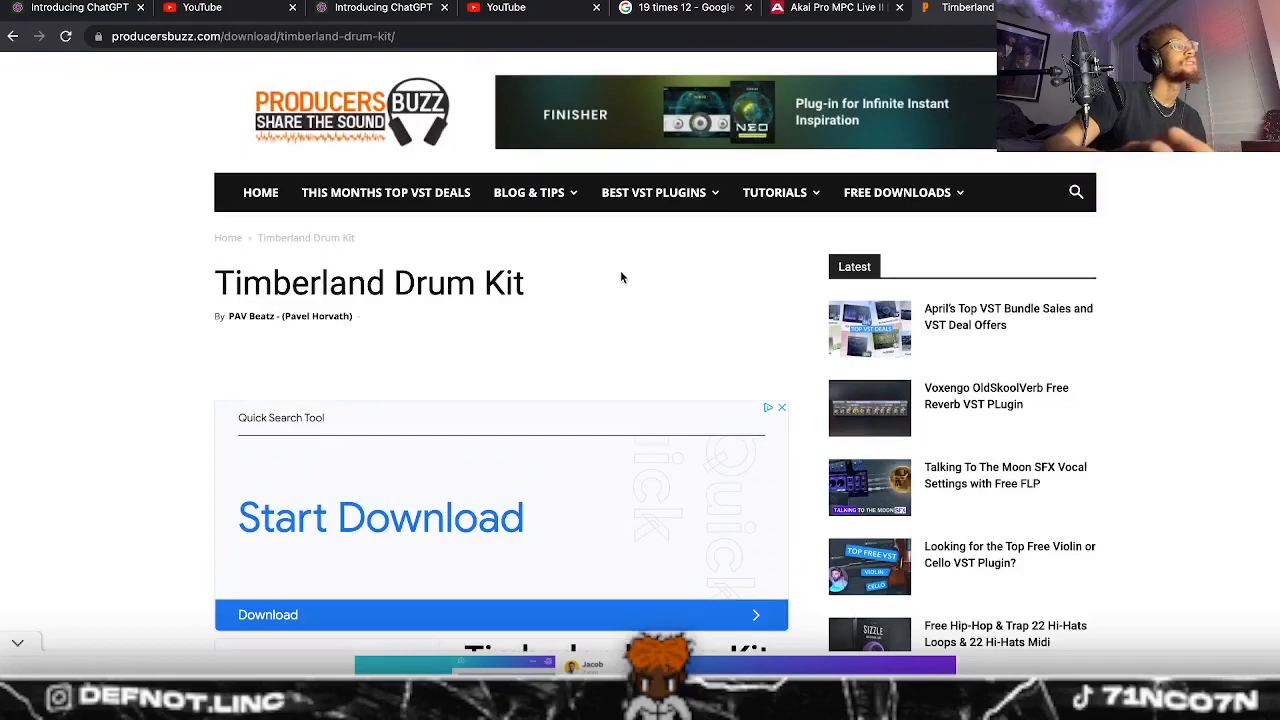
{"action": "scroll", "scroll_direction": "down", "scroll_amount": 3}
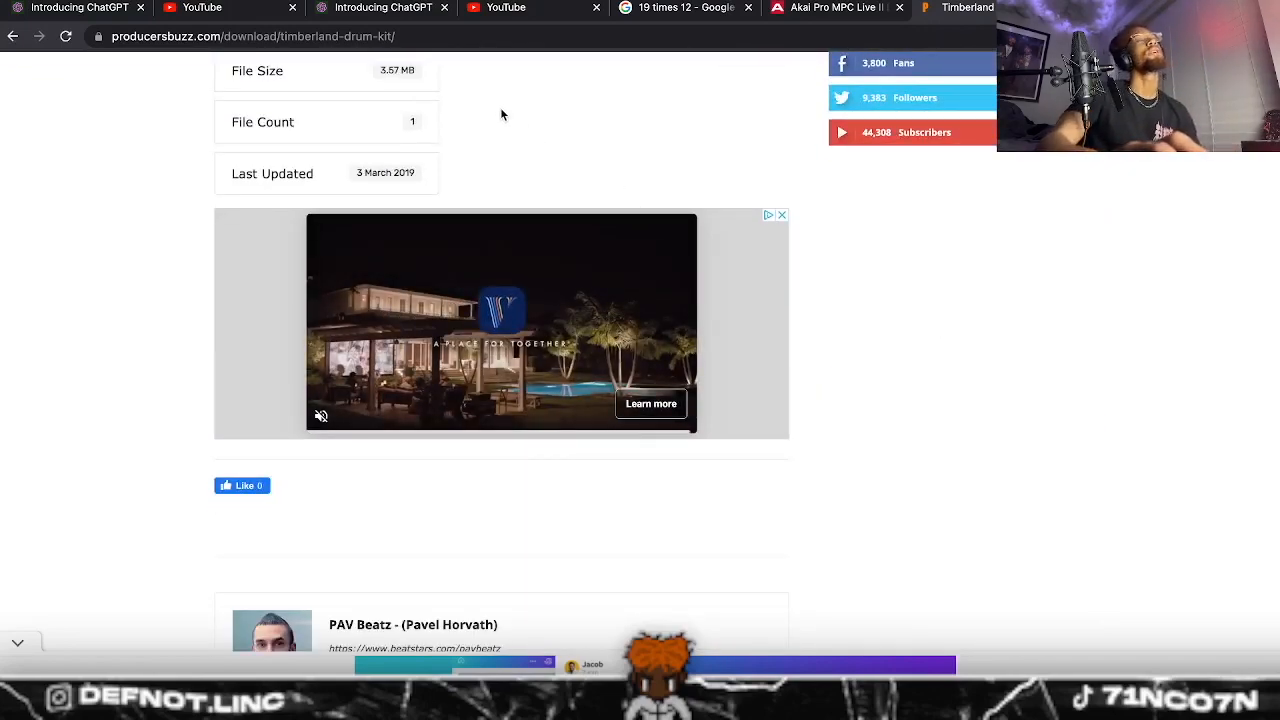
{"action": "left_click", "coordinate": [835, 8]}
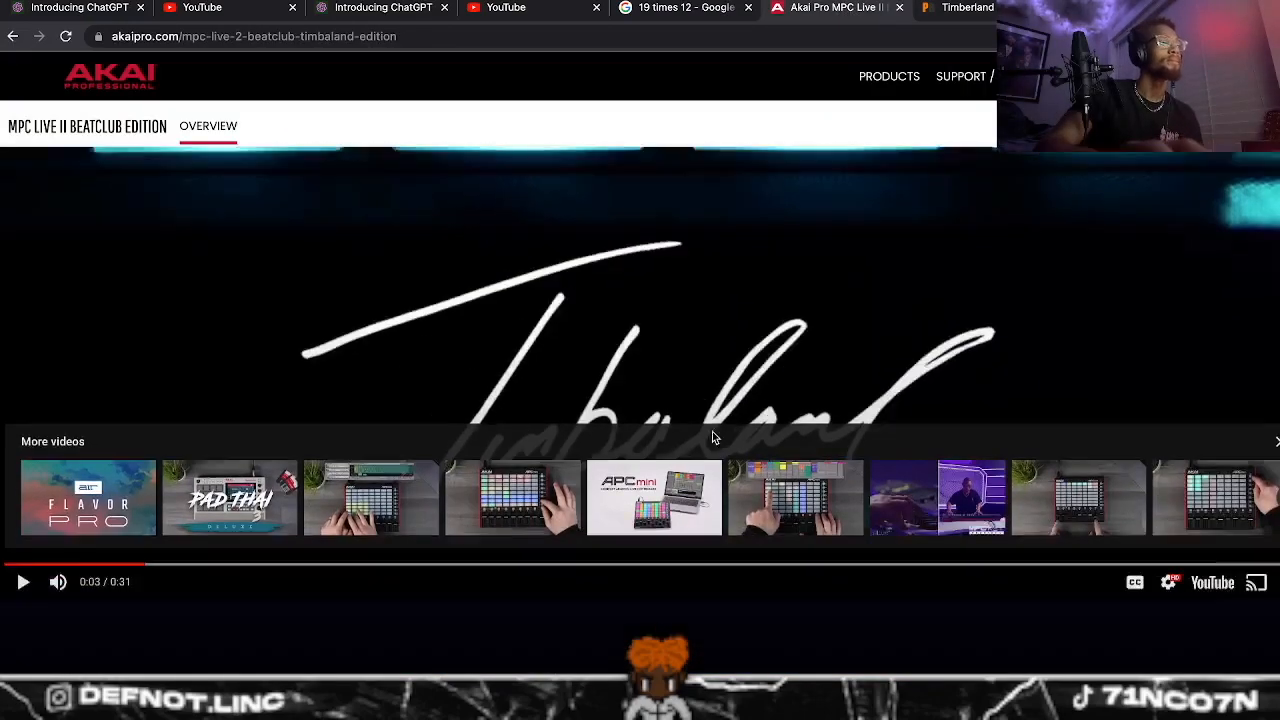